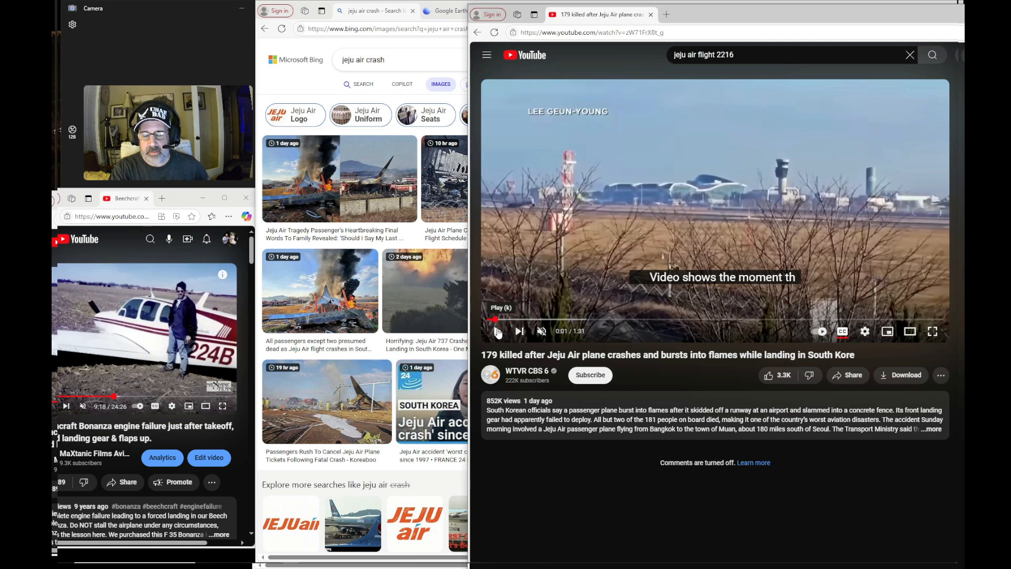
# Play the Jeju Air Muan crash news clip in the YouTube player.
pyautogui.click(502, 331)
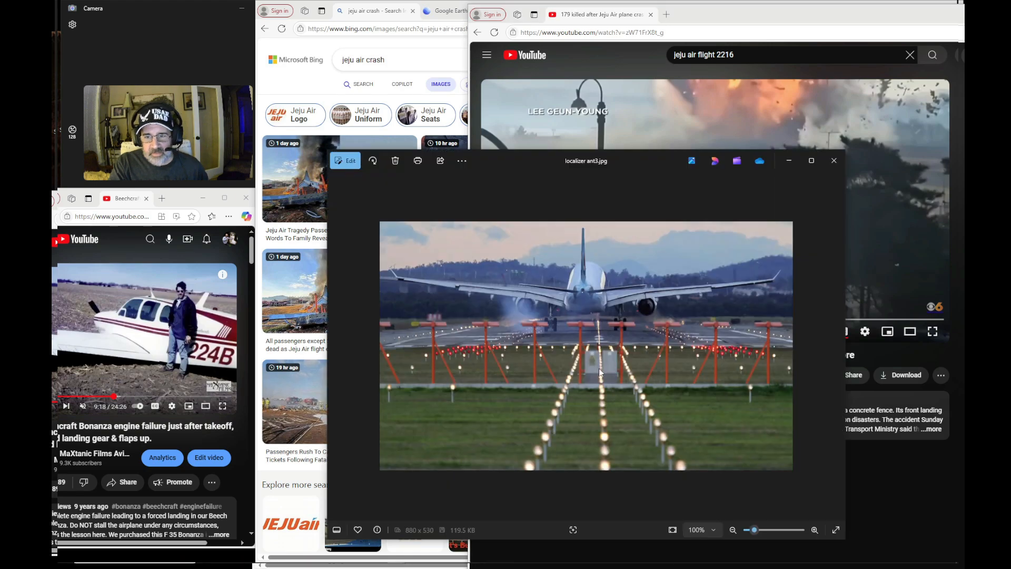
pyautogui.moveTo(520, 311)
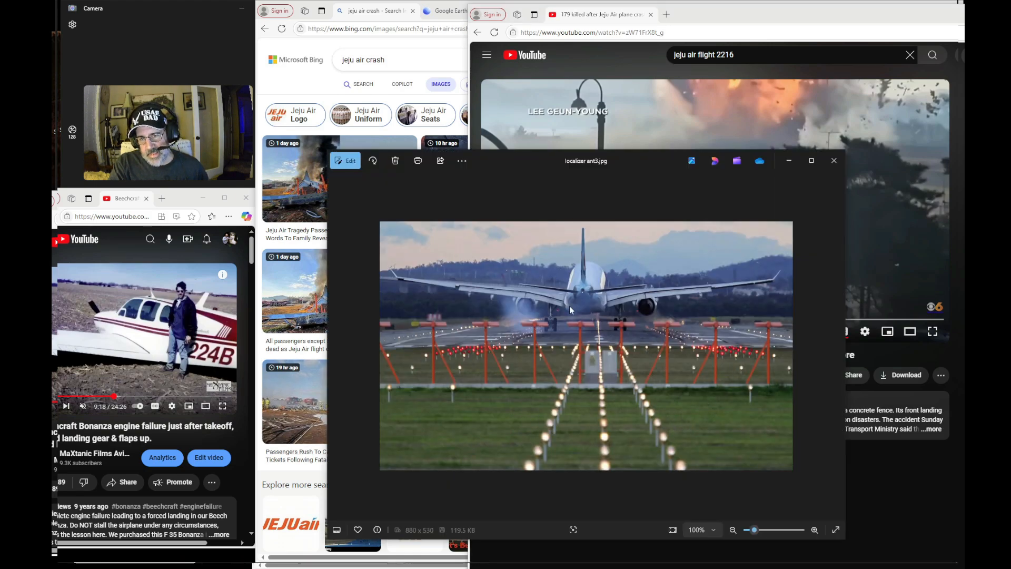
pyautogui.moveTo(672, 354)
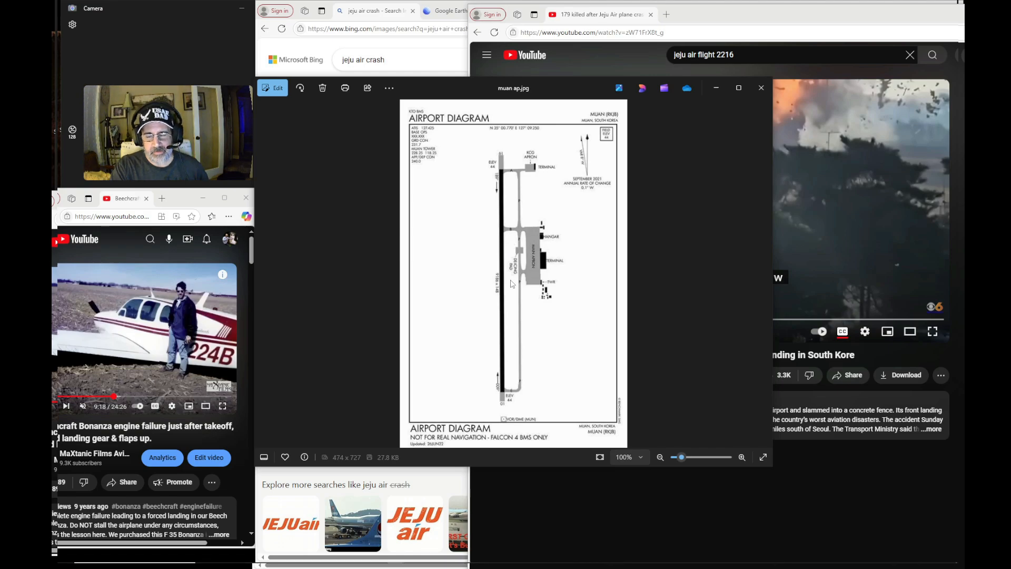
pyautogui.moveTo(508, 279)
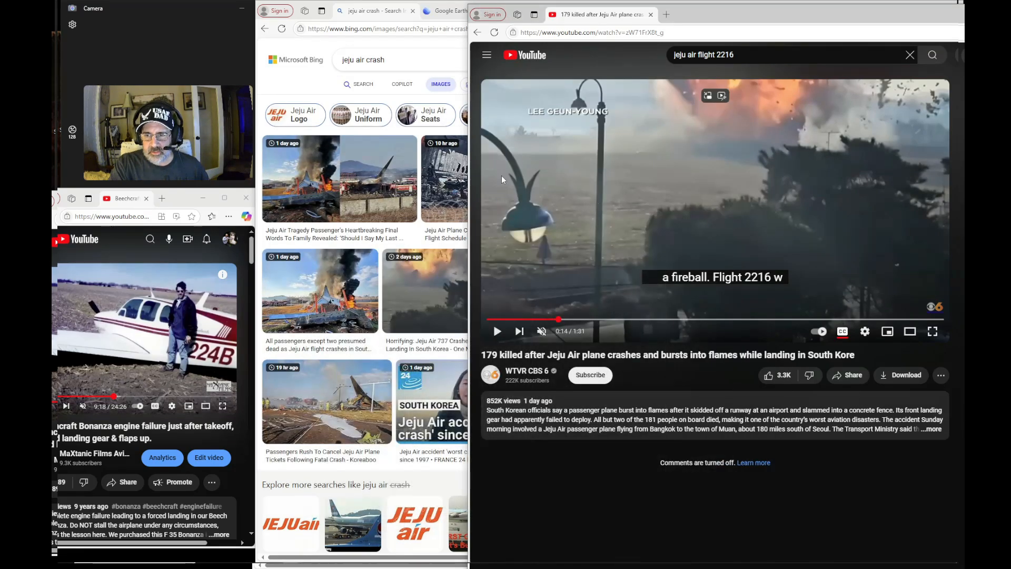
# Rewind the crash clip to 0:01, where the airport skyline shows.
pyautogui.moveTo(559, 319); pyautogui.dragTo(534, 319)
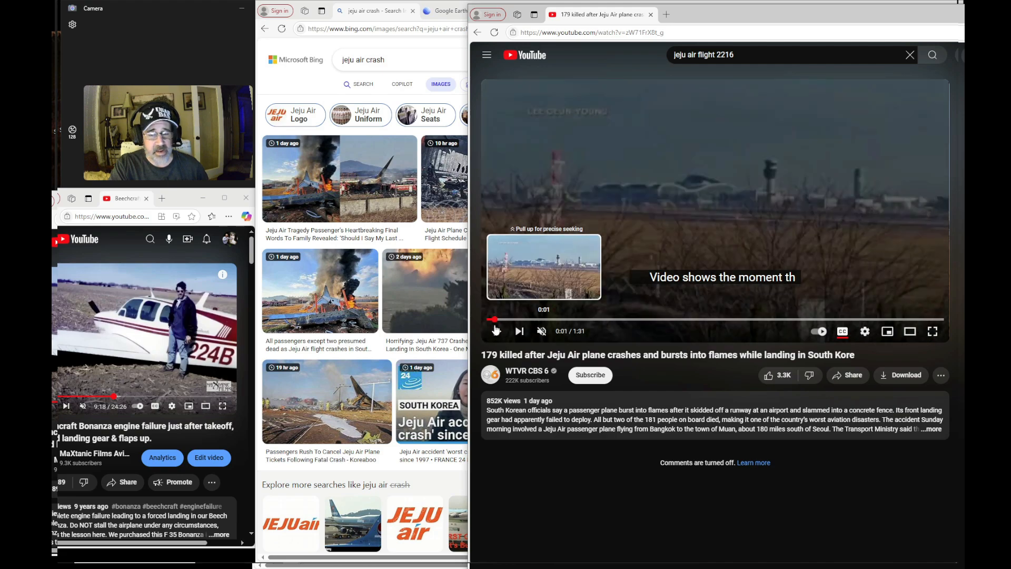
pyautogui.click(496, 331)
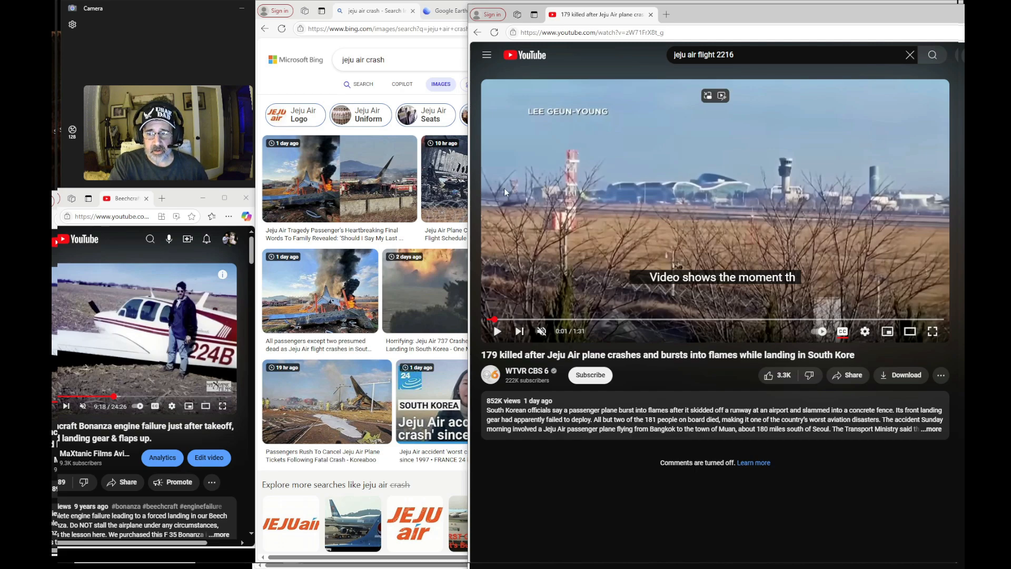
pyautogui.moveTo(704, 235)
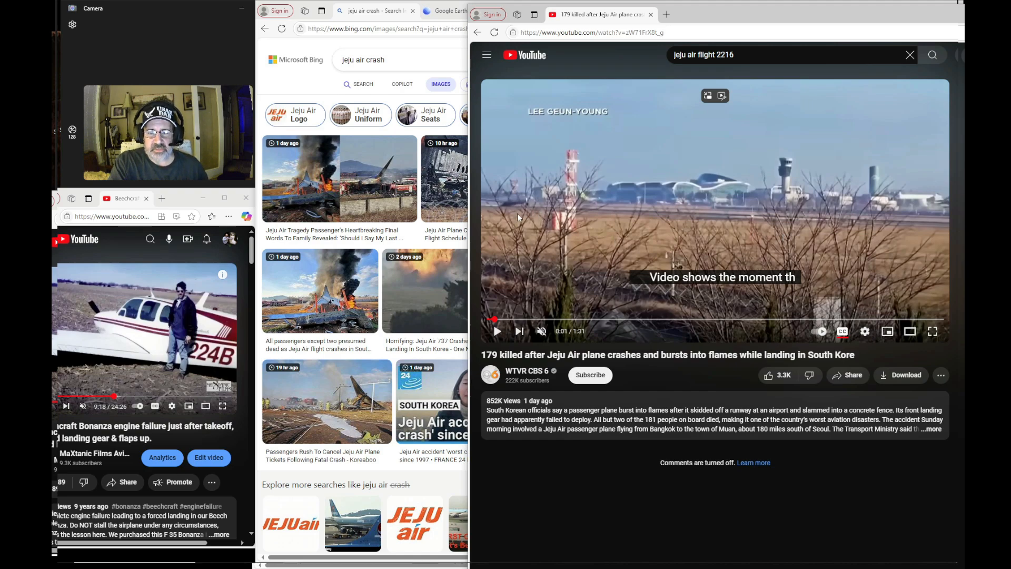
pyautogui.moveTo(525, 215)
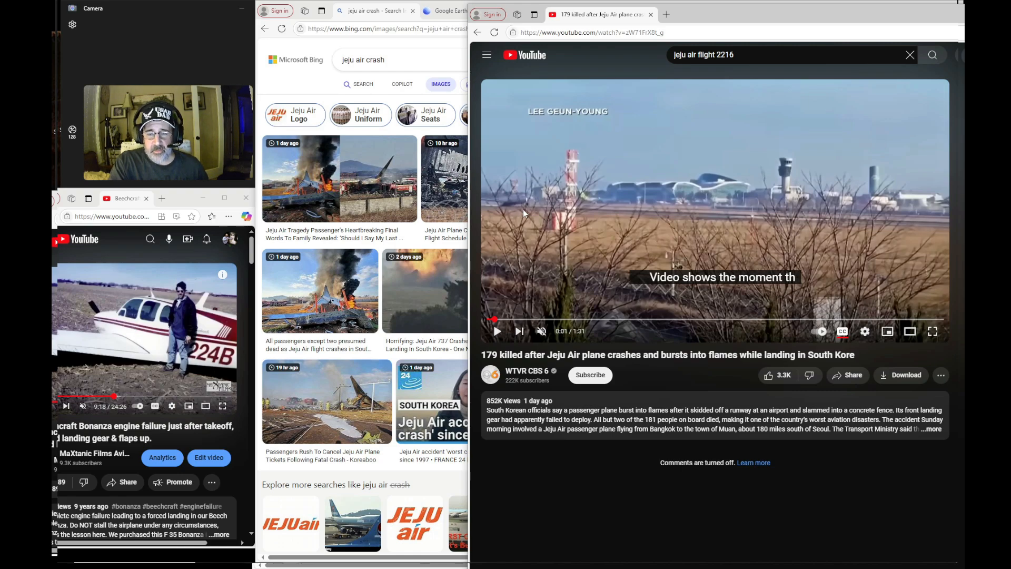
pyautogui.moveTo(495, 321)
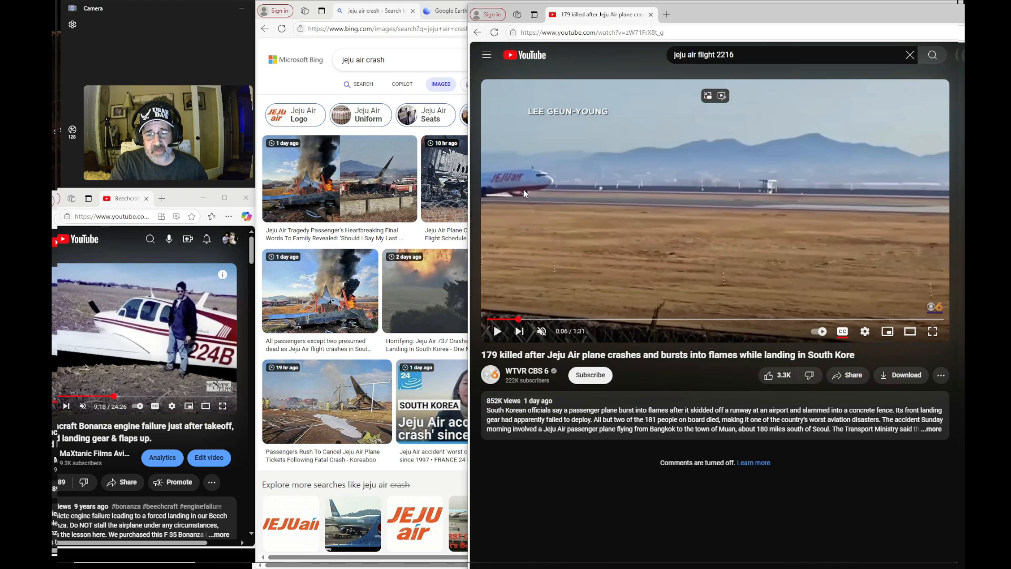
pyautogui.moveTo(521, 321)
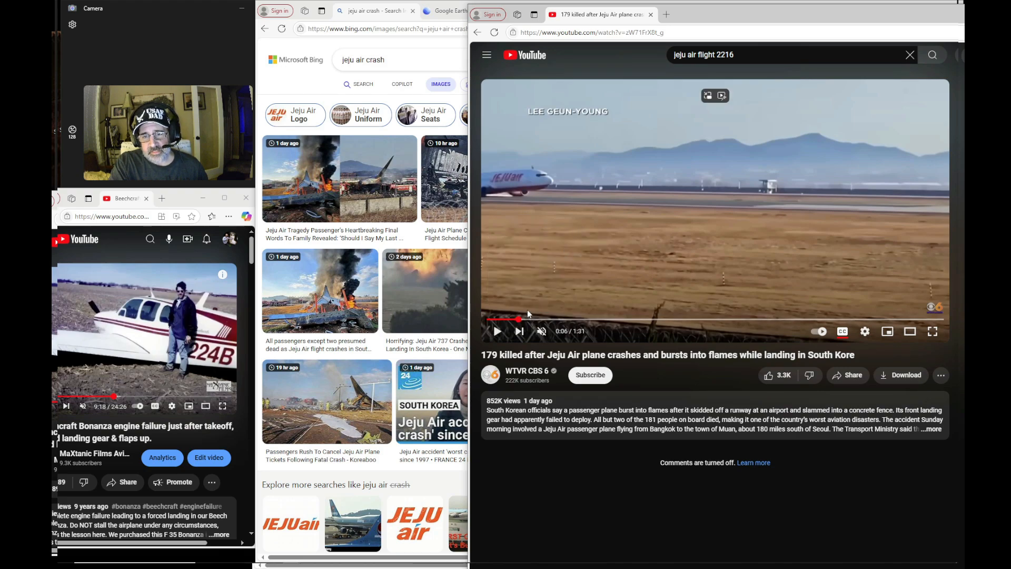
pyautogui.moveTo(519, 321)
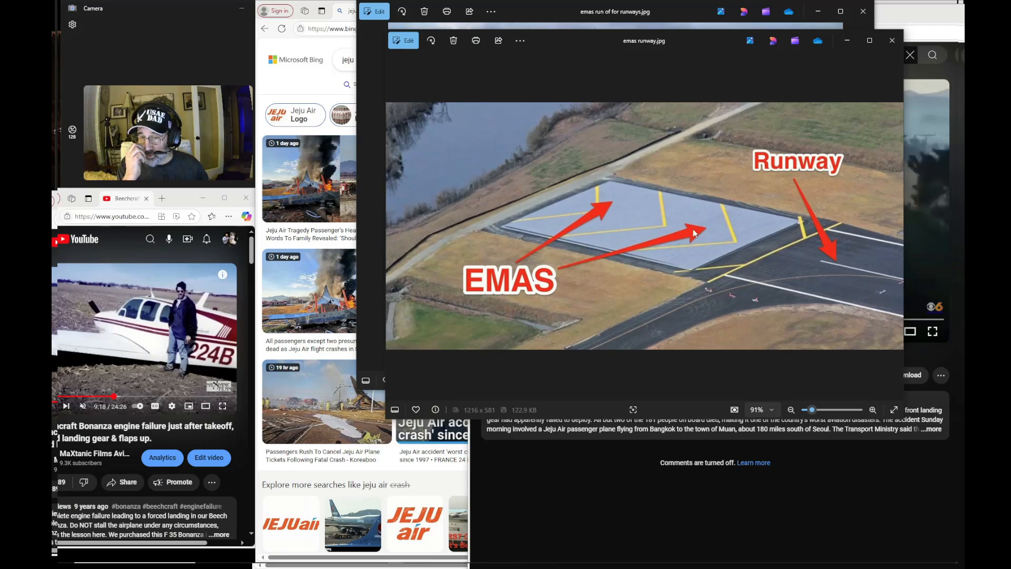
pyautogui.moveTo(535, 189)
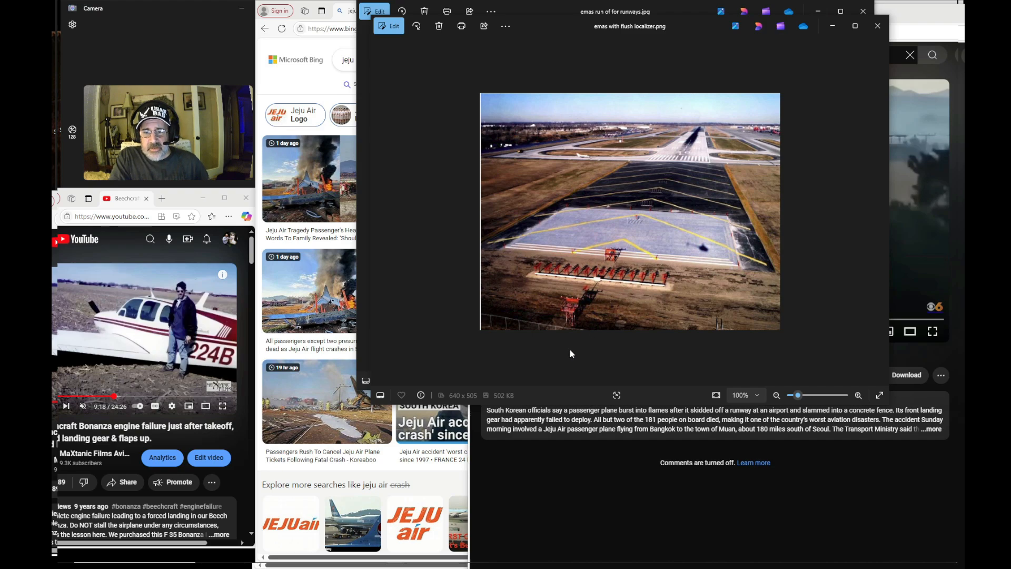
pyautogui.moveTo(601, 288)
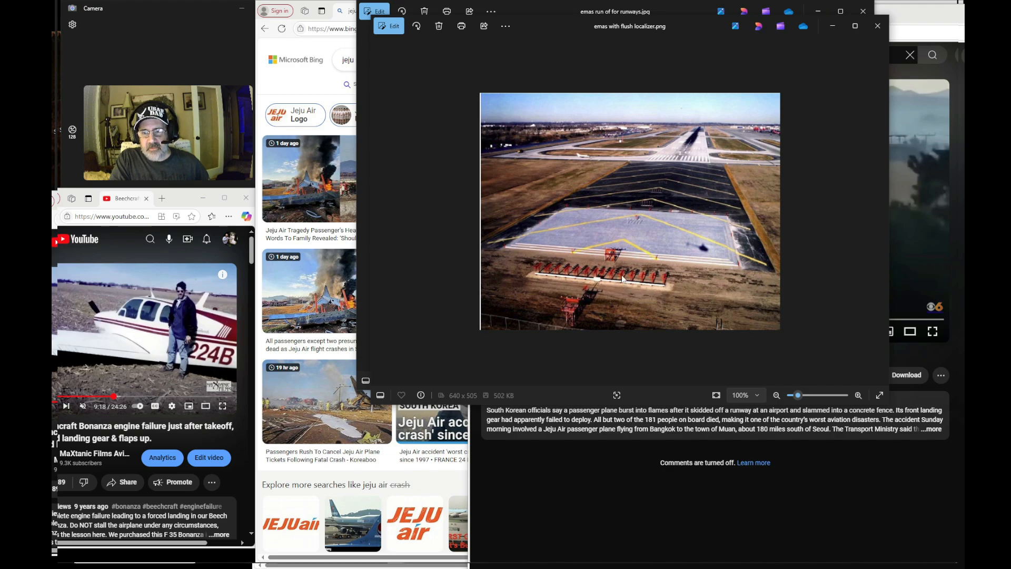
pyautogui.moveTo(644, 218)
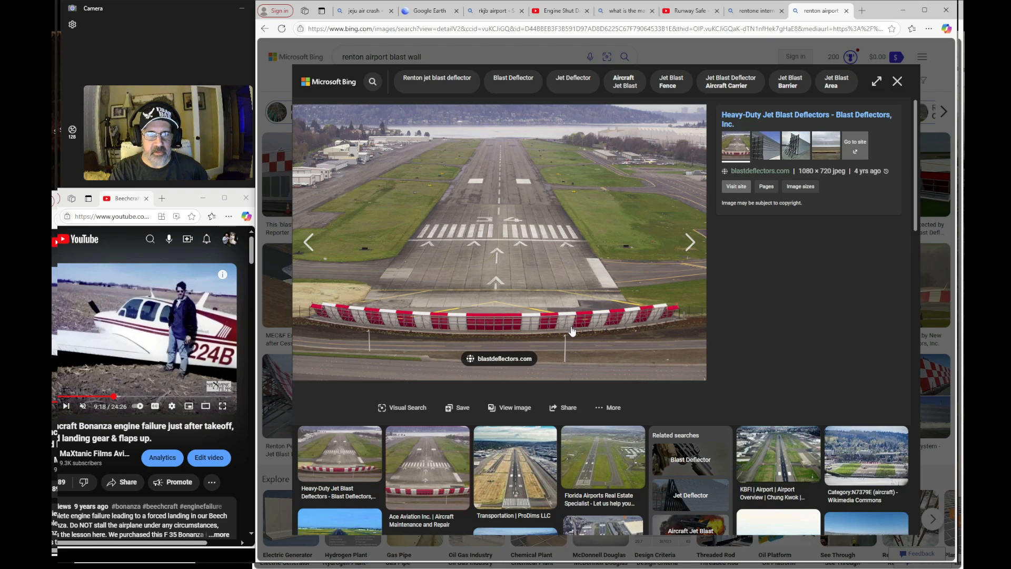
pyautogui.moveTo(638, 316)
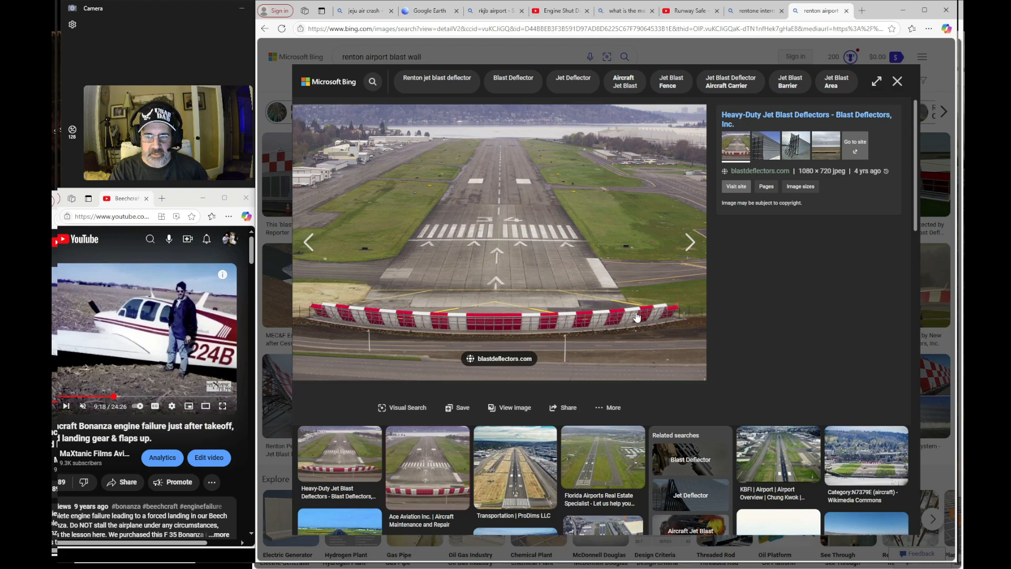
pyautogui.moveTo(487, 374)
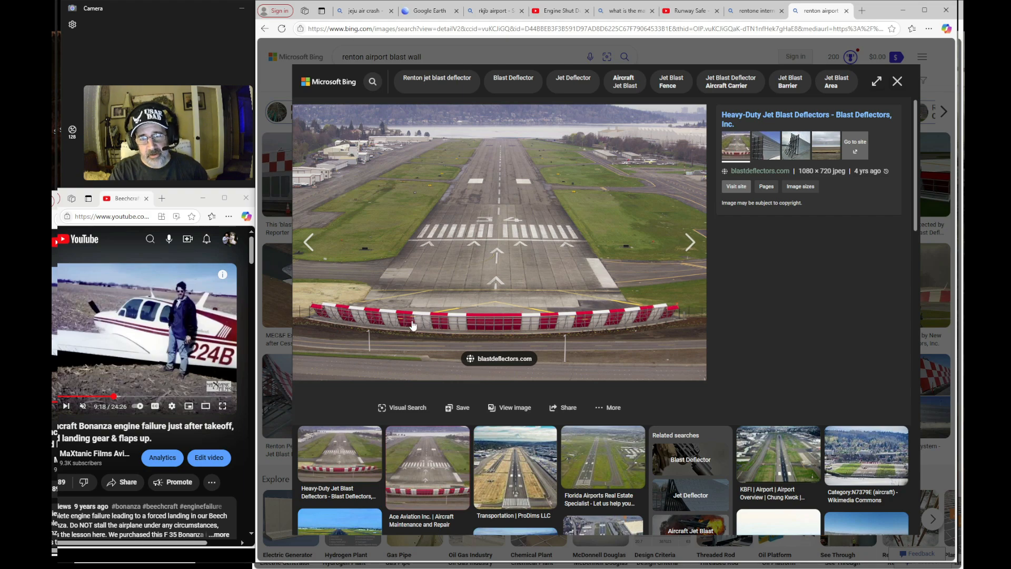
pyautogui.moveTo(462, 375)
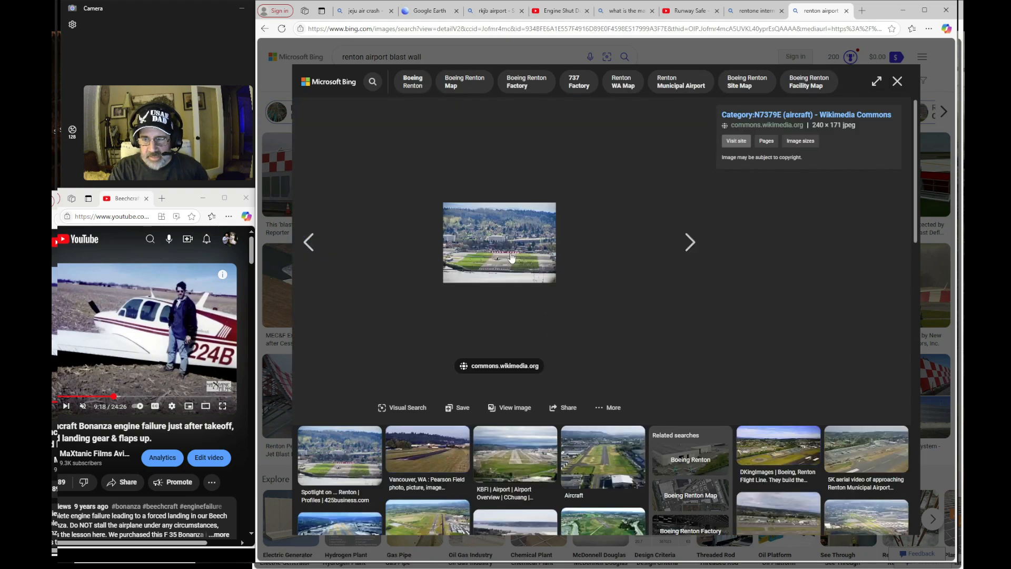
# Browse the next Renton airport blast wall photo, then close the viewer to return to the results grid.
pyautogui.click(690, 241)
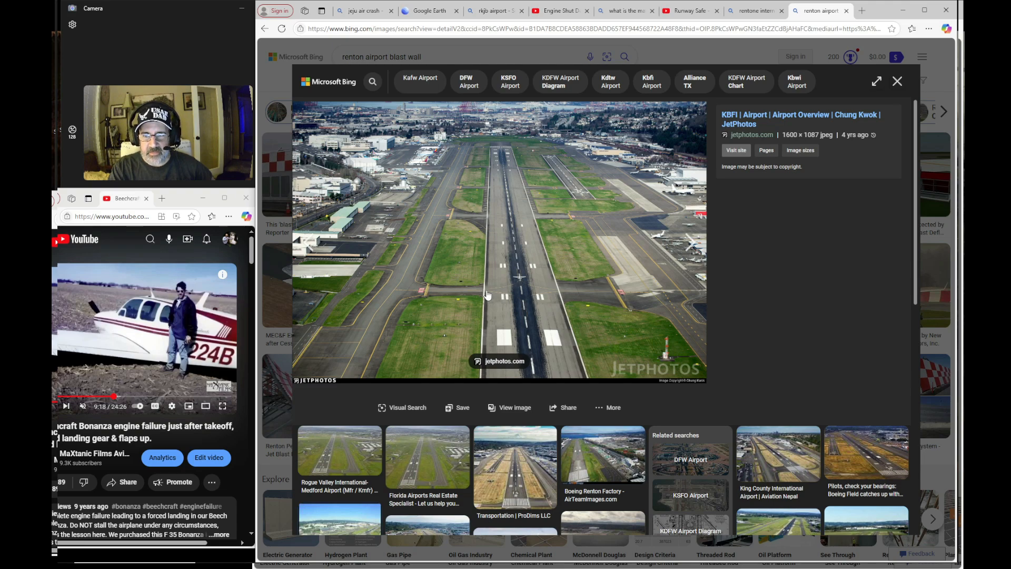
pyautogui.moveTo(610, 290)
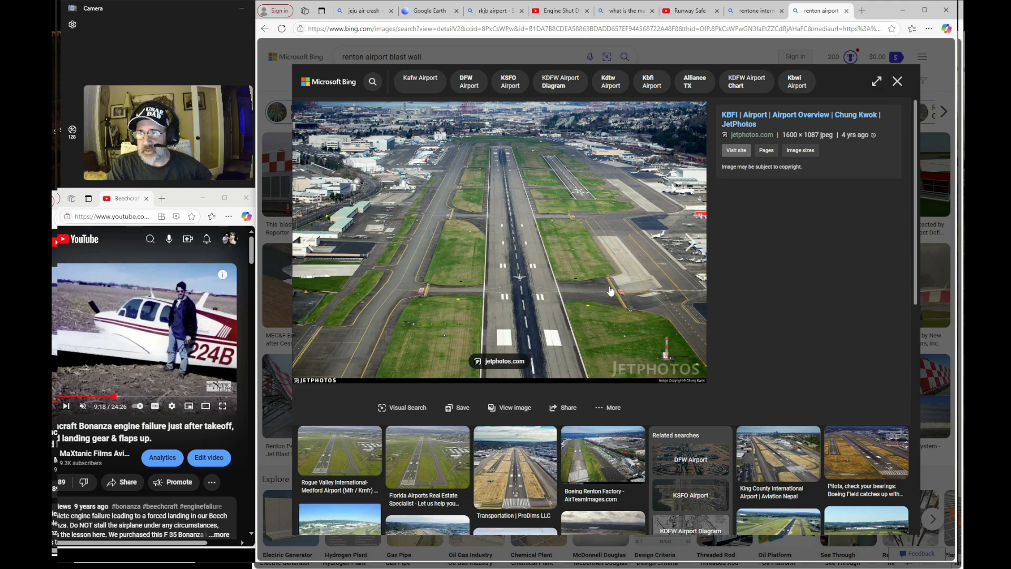
pyautogui.click(896, 81)
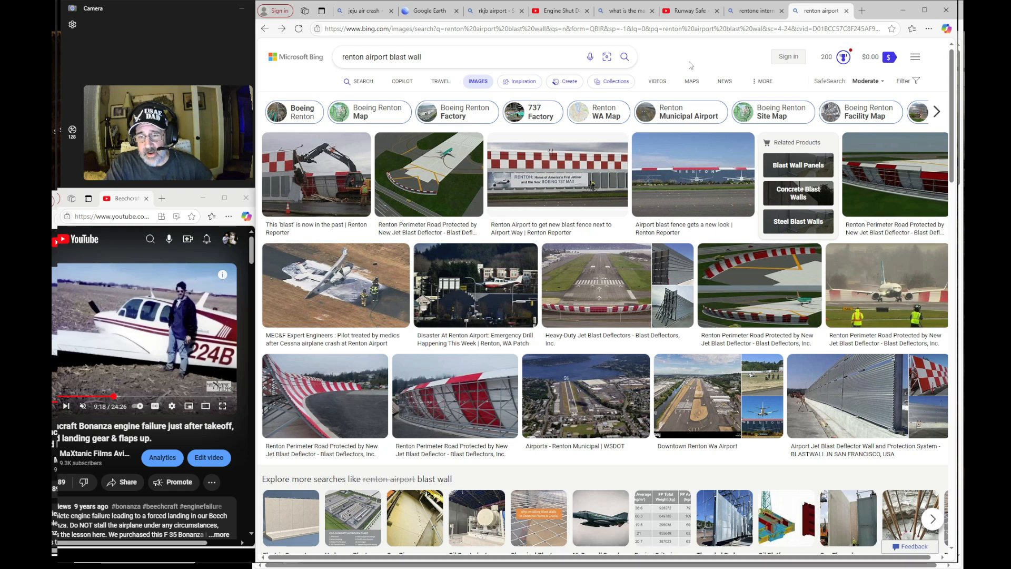
pyautogui.moveTo(682, 68)
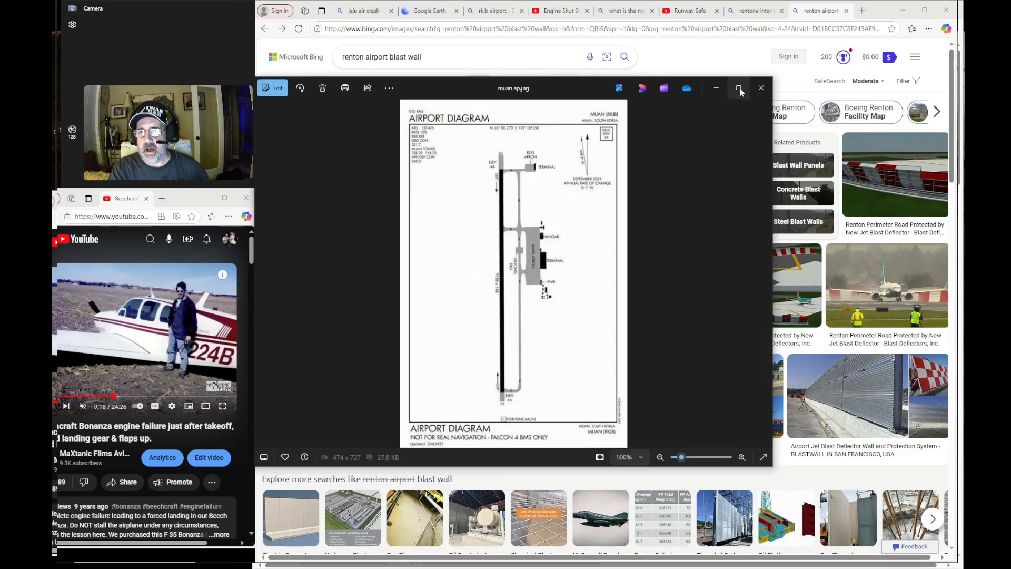
# Show the Muan airport runway diagram (muan ap.jpg) in Microsoft Photos.
pyautogui.click(427, 10)
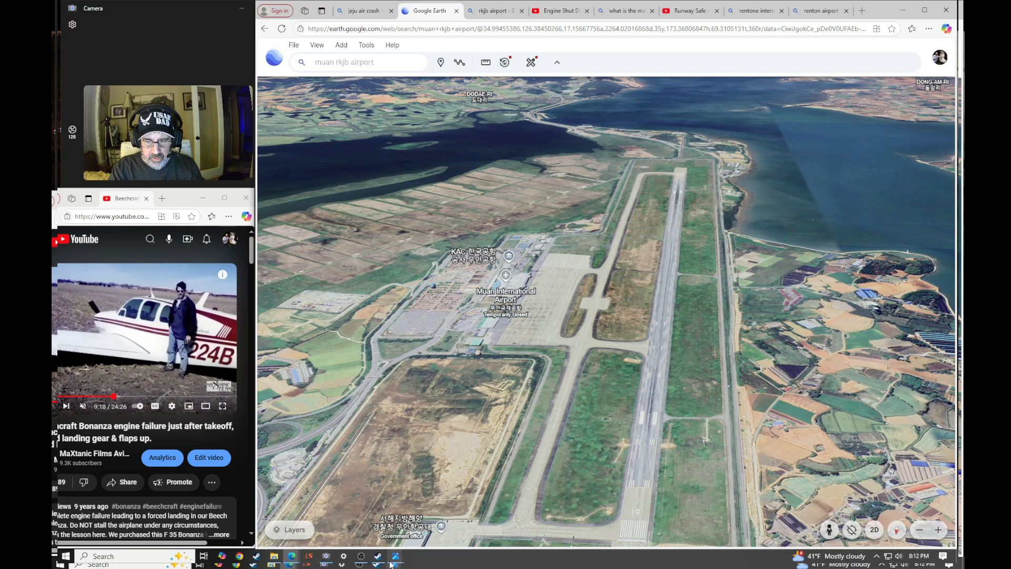
# Switch to the Google Earth 3D view of the Muan RKJB airport runway.
pyautogui.click(492, 10)
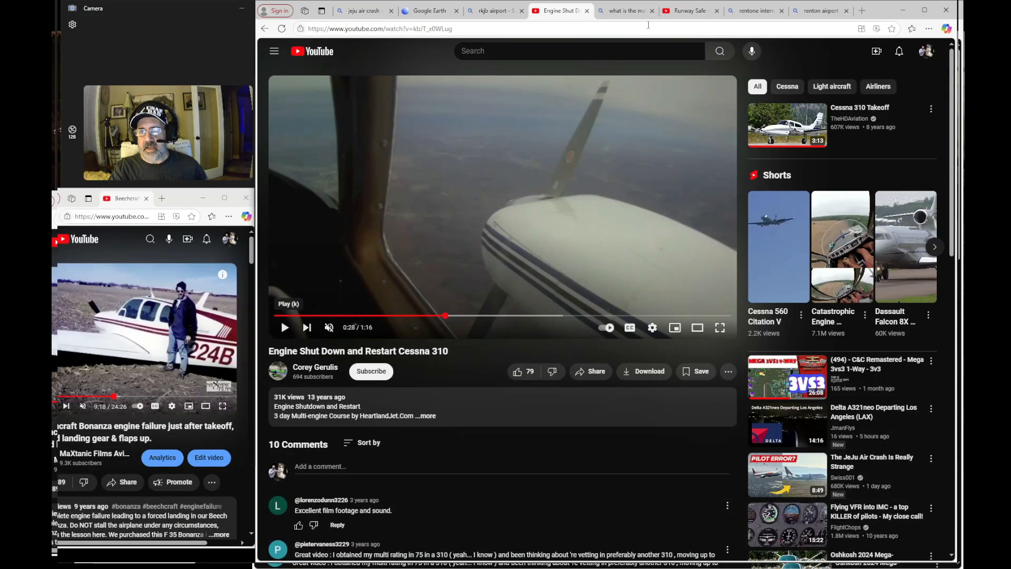
# Switch to the Bing results explaining EMAS crushable arrestor beds.
pyautogui.click(623, 10)
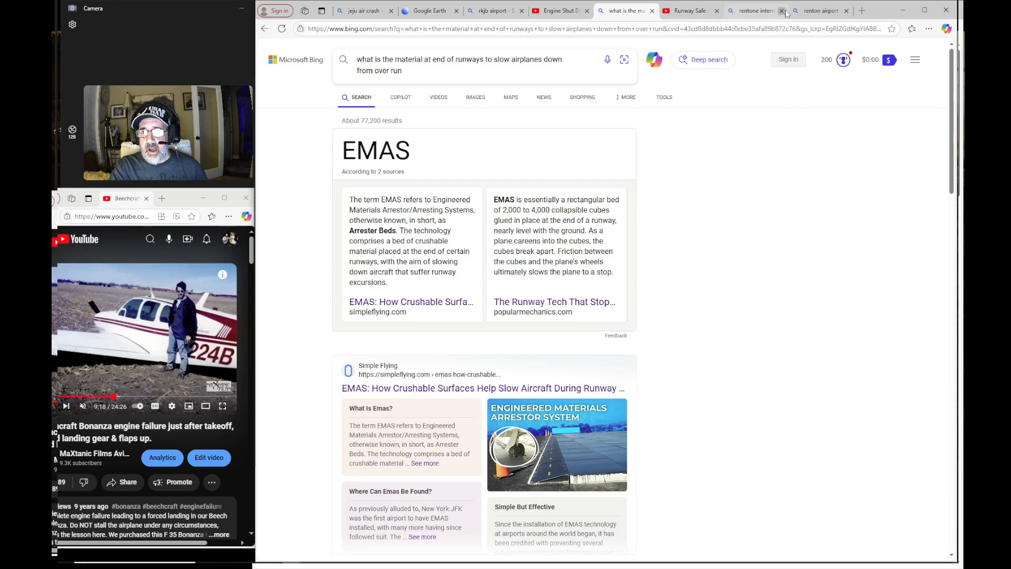
# Return to the Google Earth view of Muan's runway end and localizer structure.
pyautogui.click(427, 11)
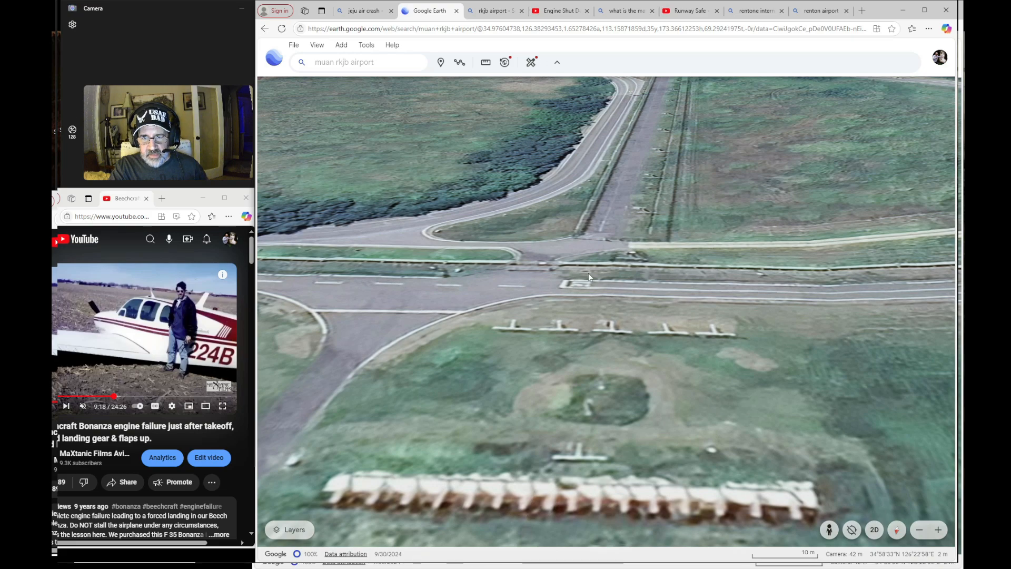
pyautogui.moveTo(765, 273)
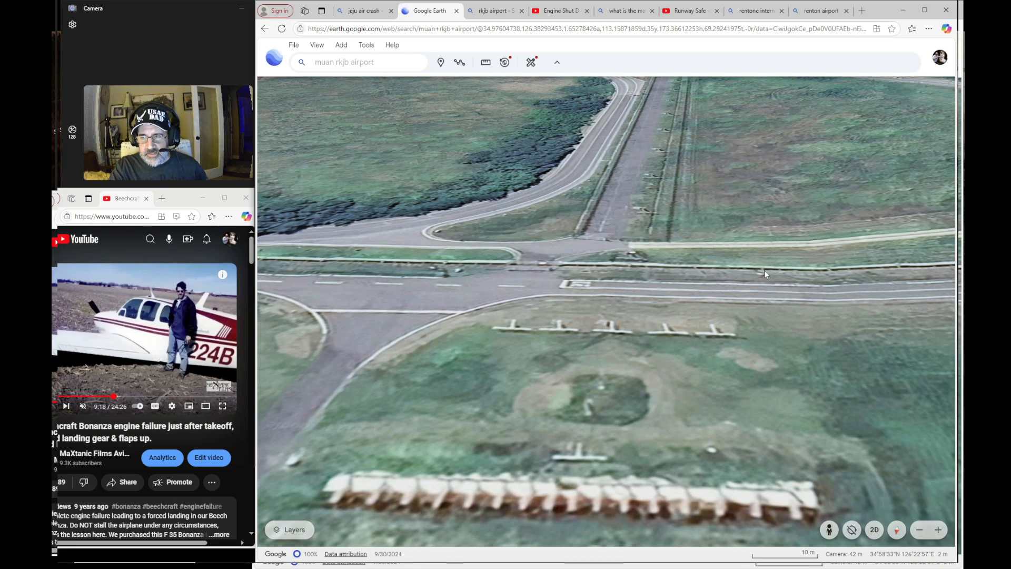
pyautogui.moveTo(761, 276)
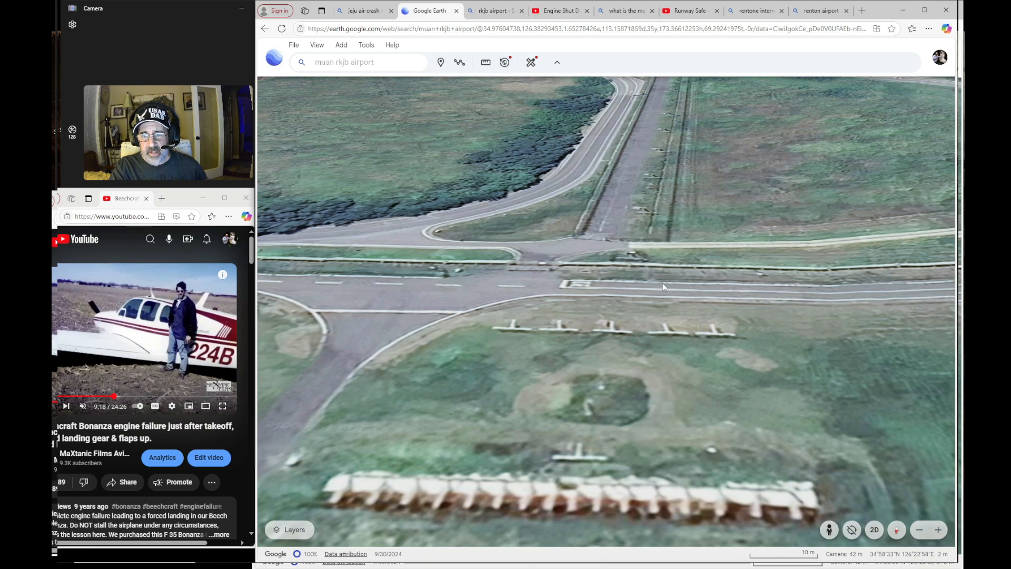
pyautogui.moveTo(646, 158)
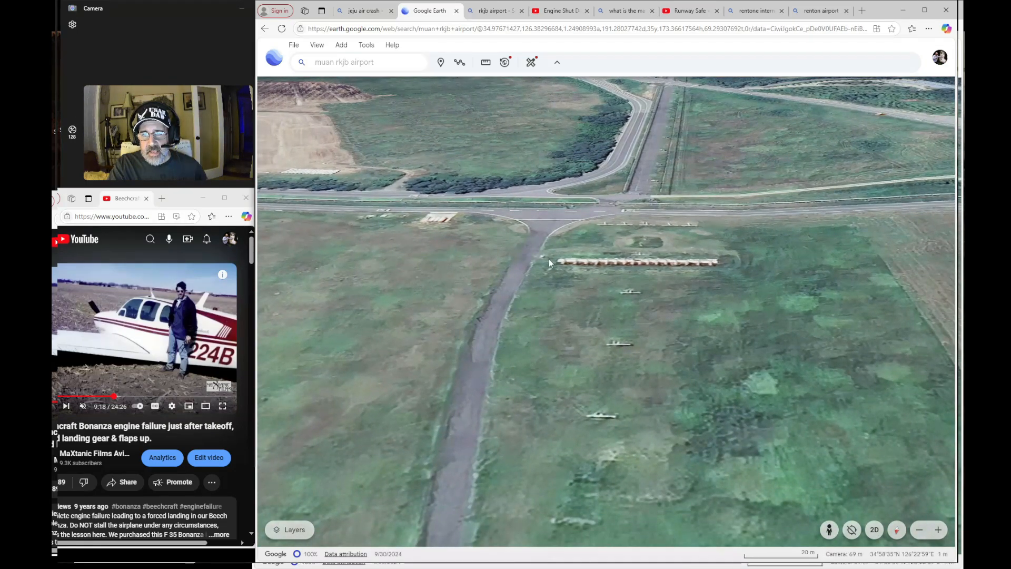
pyautogui.moveTo(591, 273)
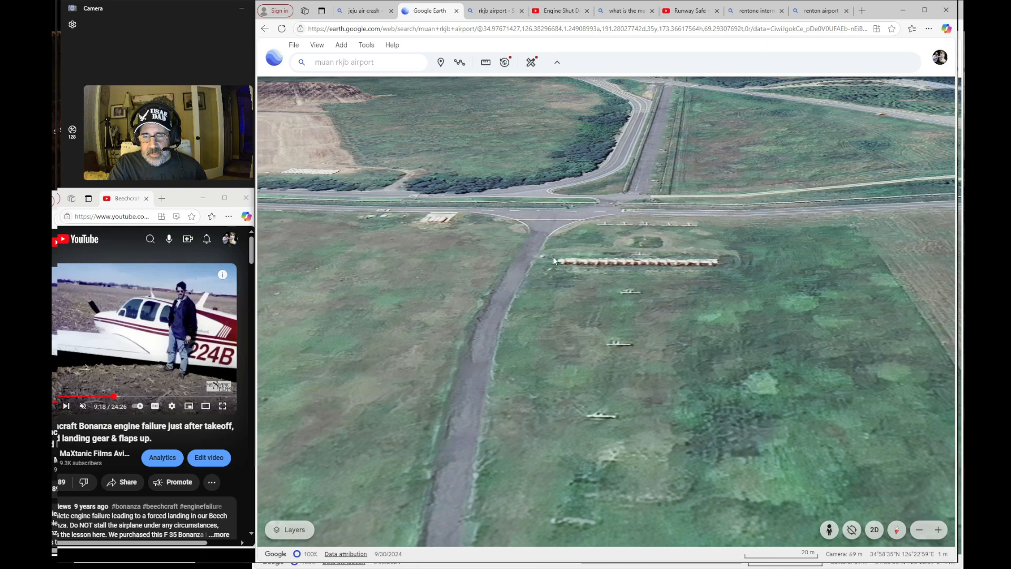
pyautogui.moveTo(652, 267)
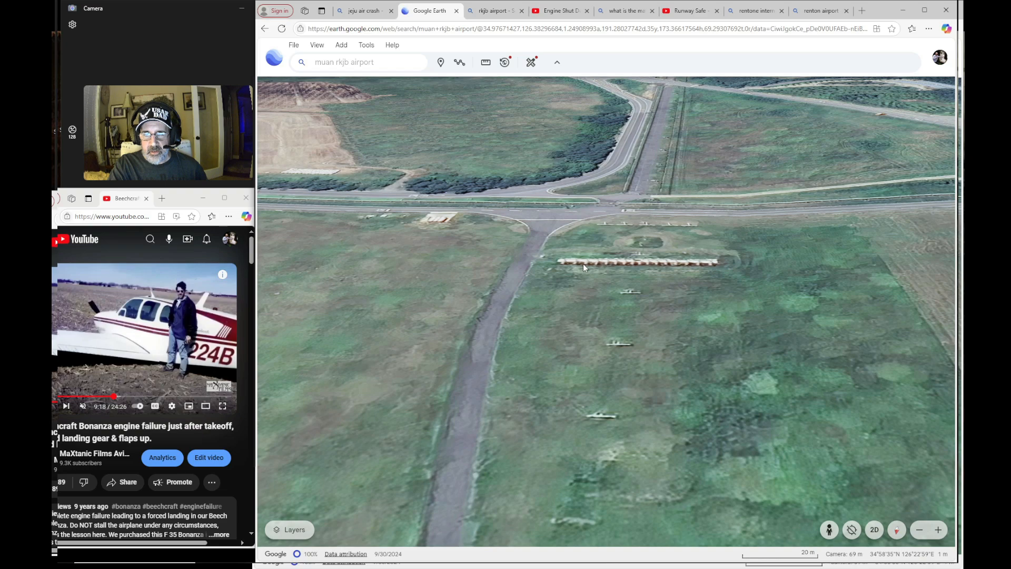
pyautogui.moveTo(593, 263)
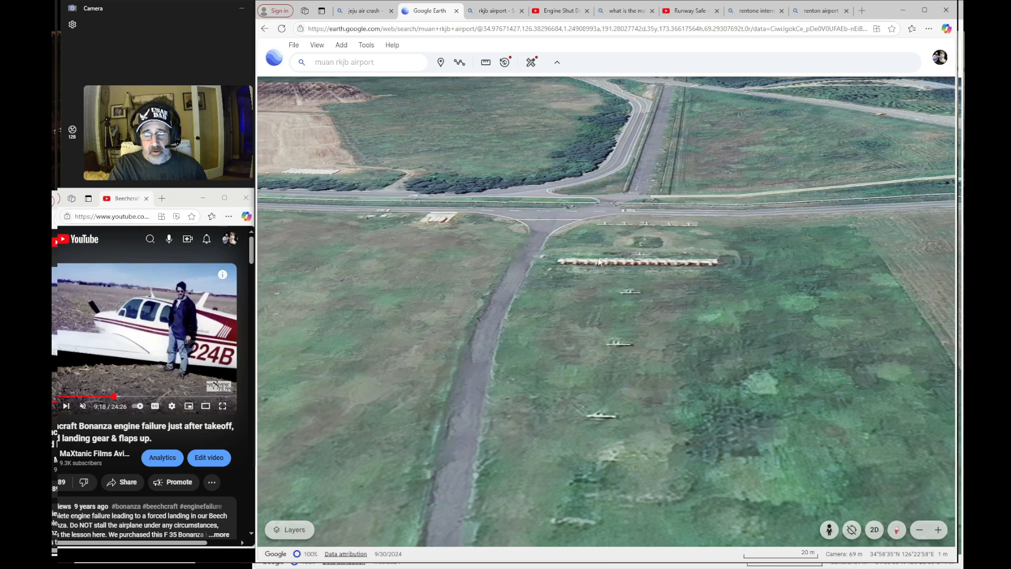